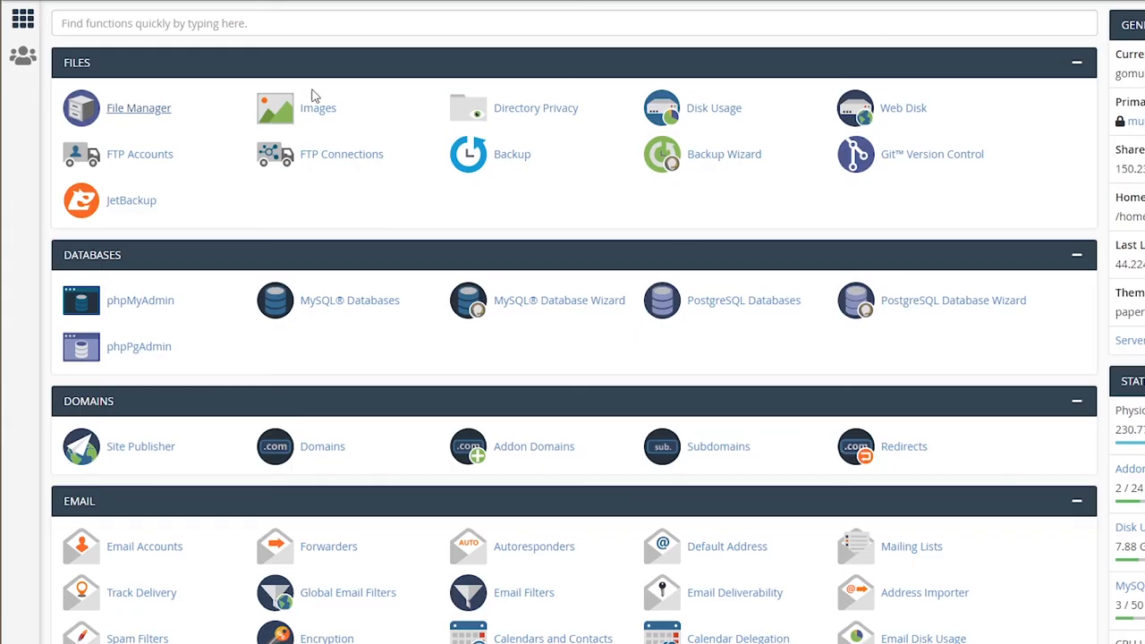
pyautogui.moveTo(329, 301)
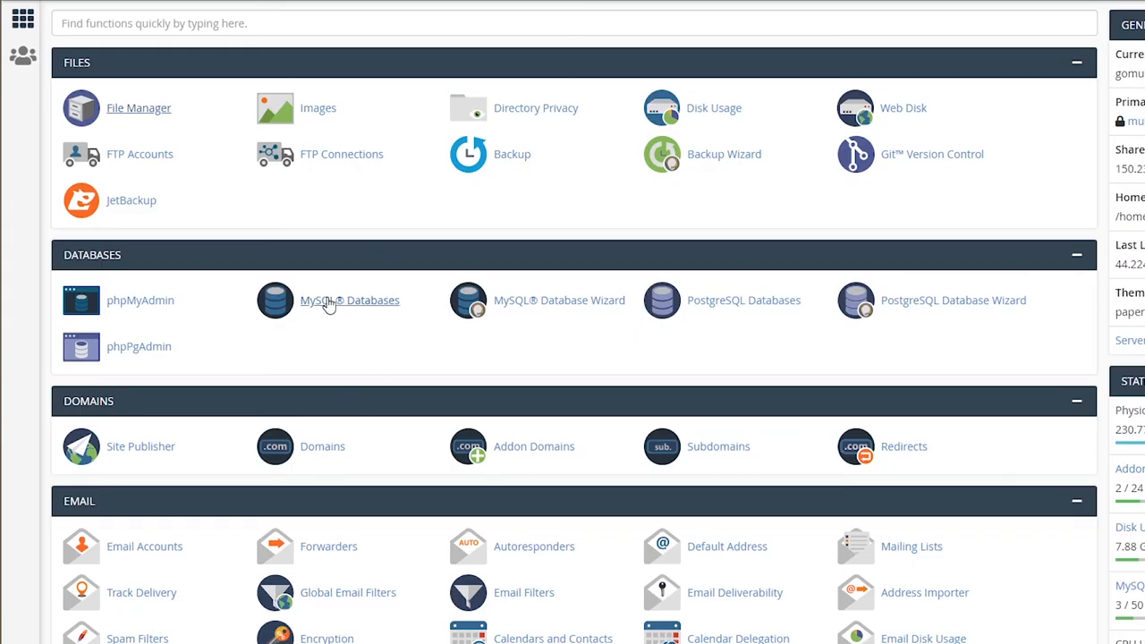
# - Go to MySQL Databases from the cPanel home Databases section
pyautogui.click(350, 301)
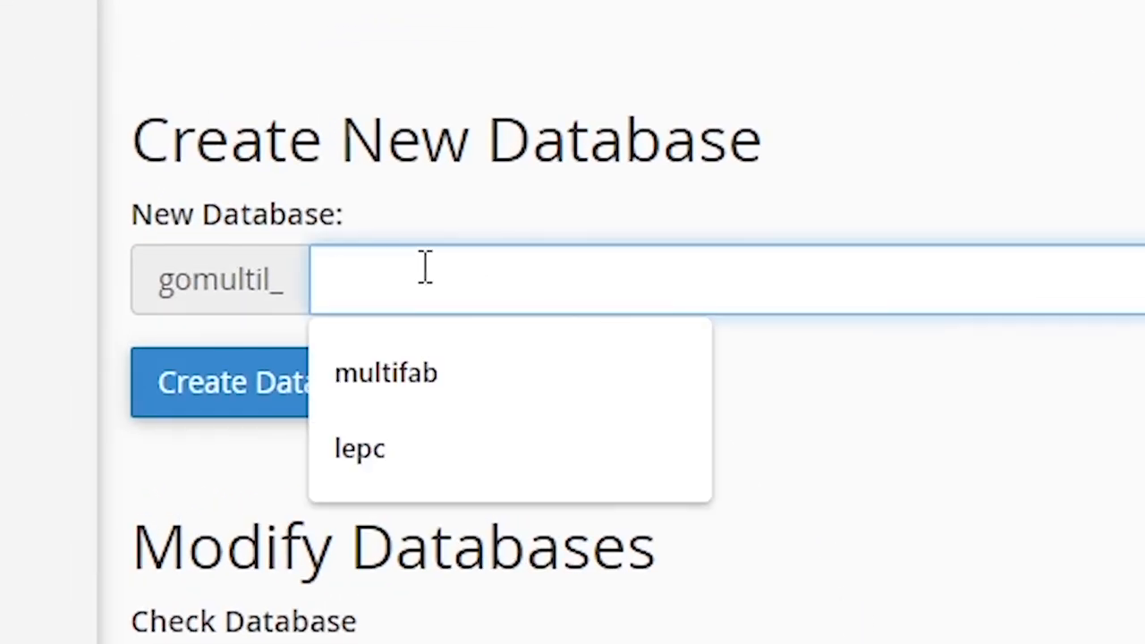
# - Create the MySQL database gomultil_lakeeriepowdercoating
pyautogui.write('lakeerie')
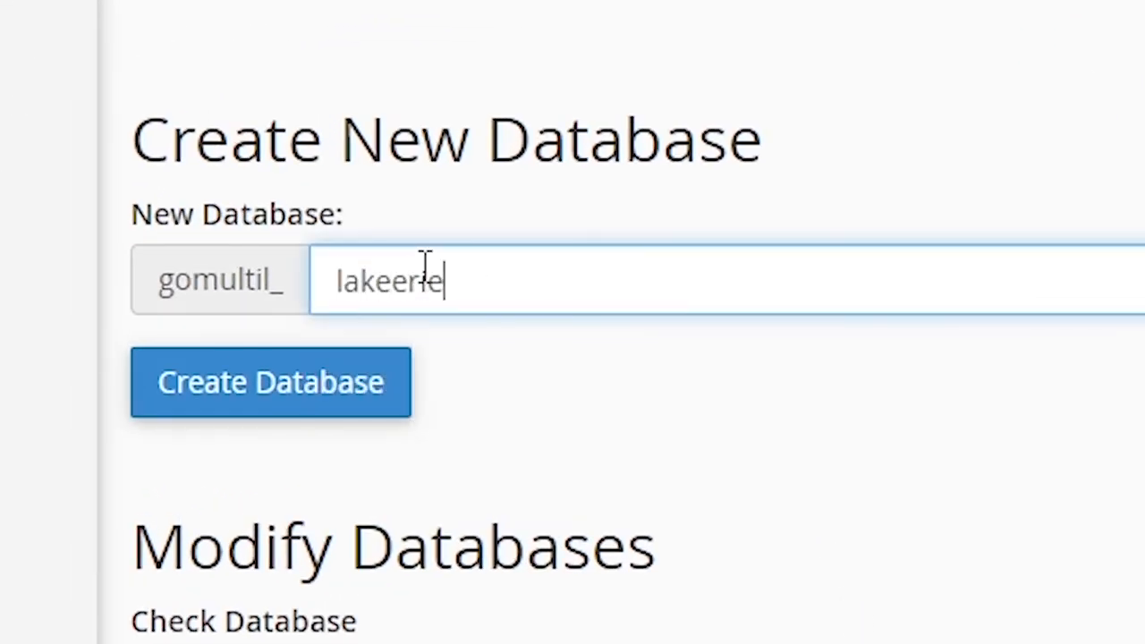
pyautogui.write('powdercoating')
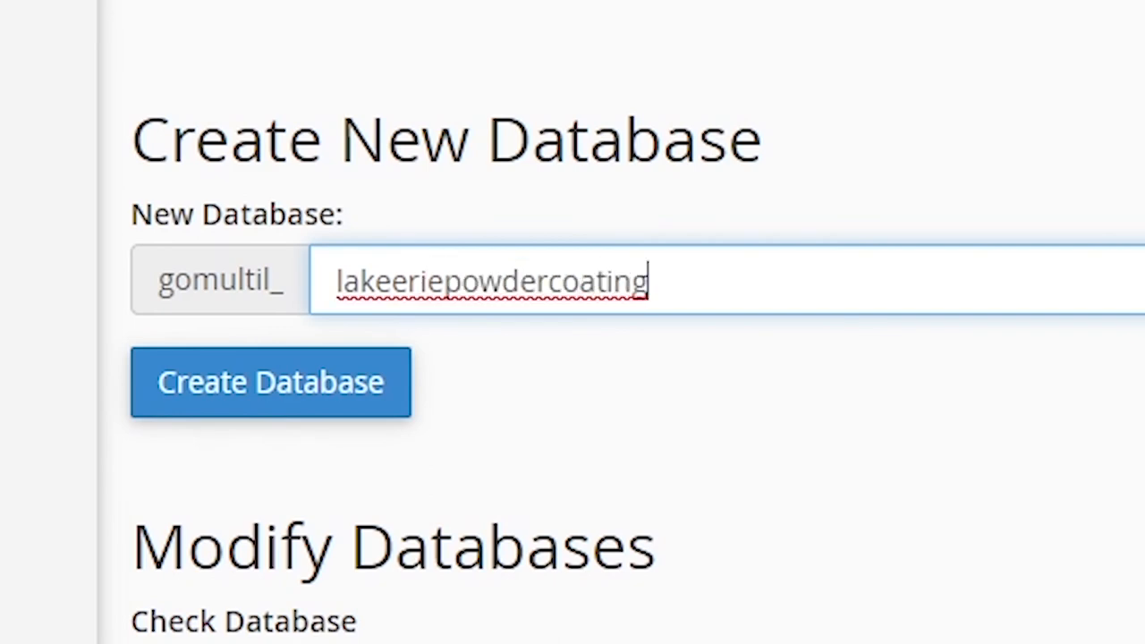
pyautogui.click(270, 382)
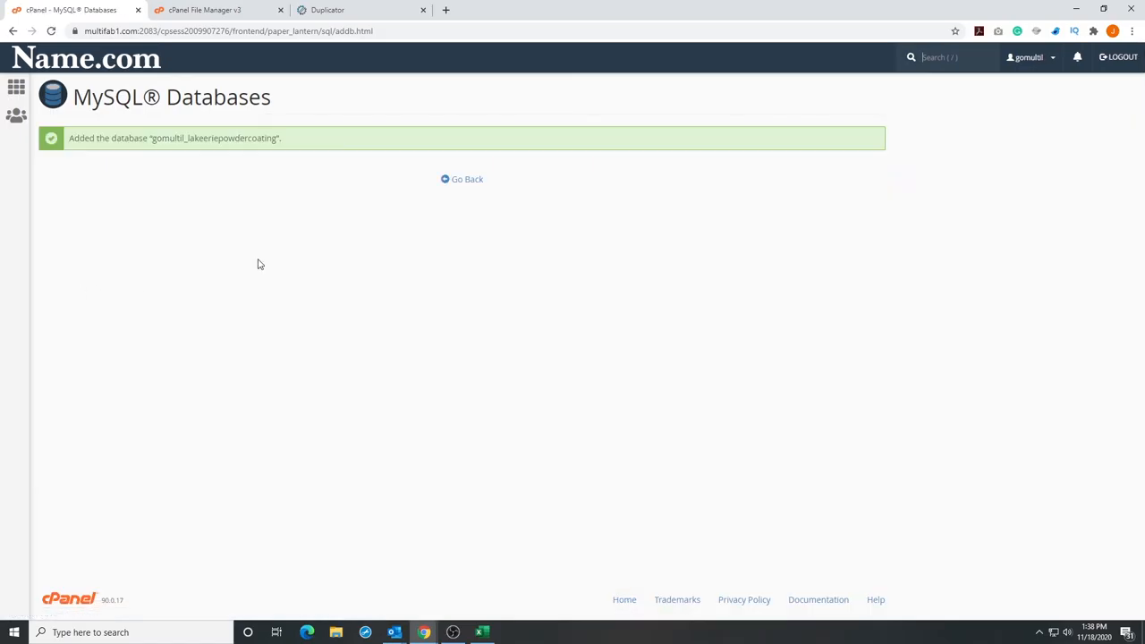
# - Create the MySQL user gomultil_lakeeriepowdercoating with a strong password
pyautogui.click(412, 244)
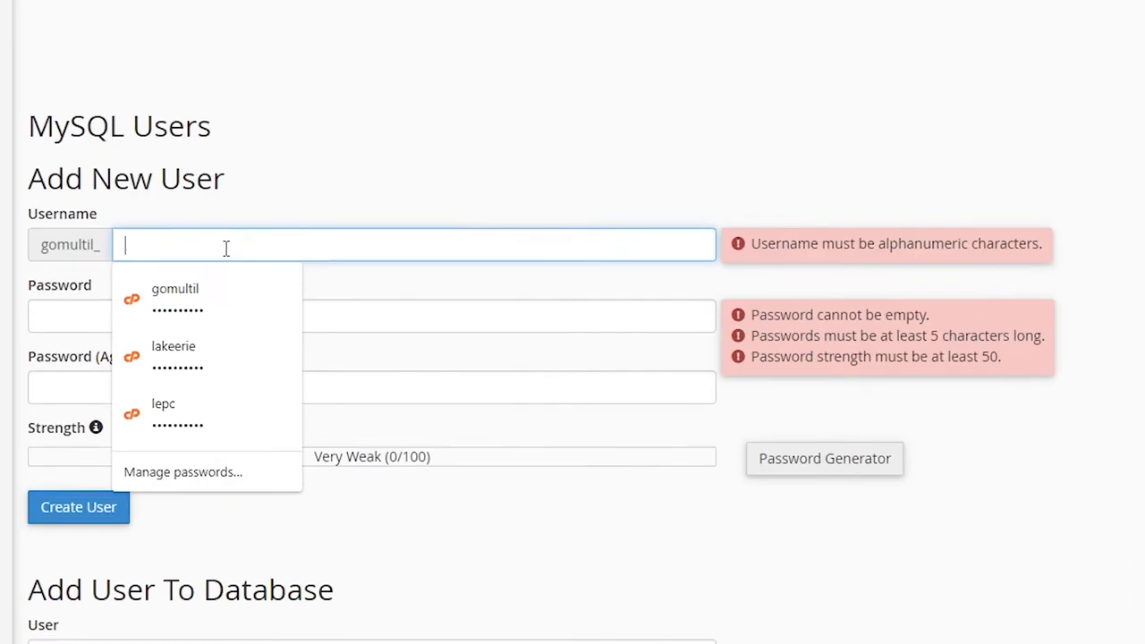
pyautogui.write('lakeeriepowdercoating')
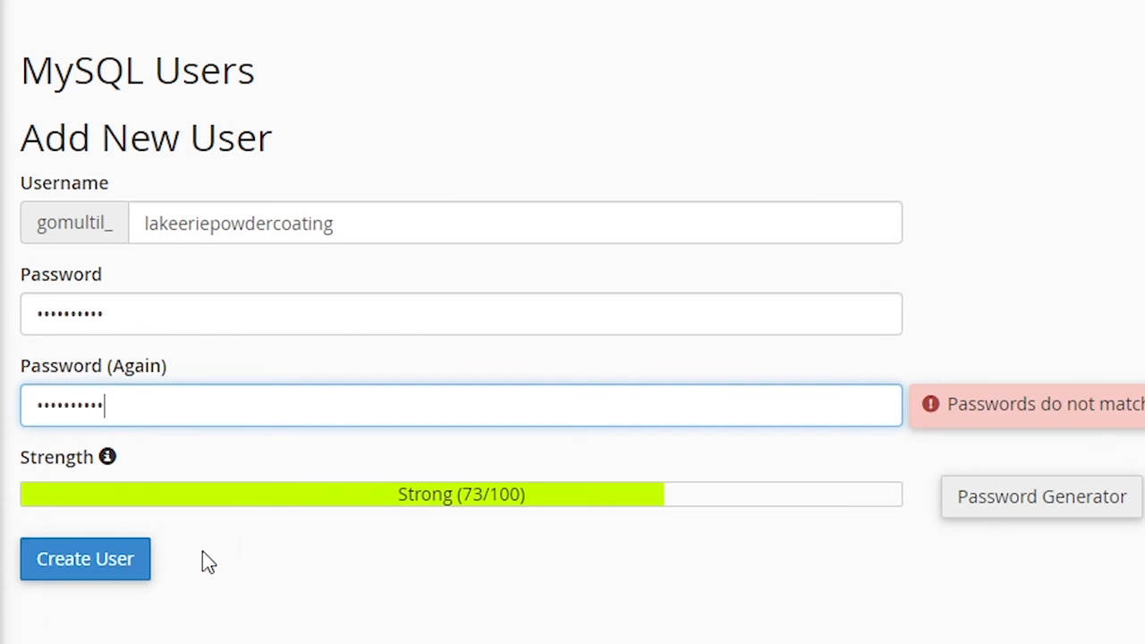
pyautogui.click(86, 558)
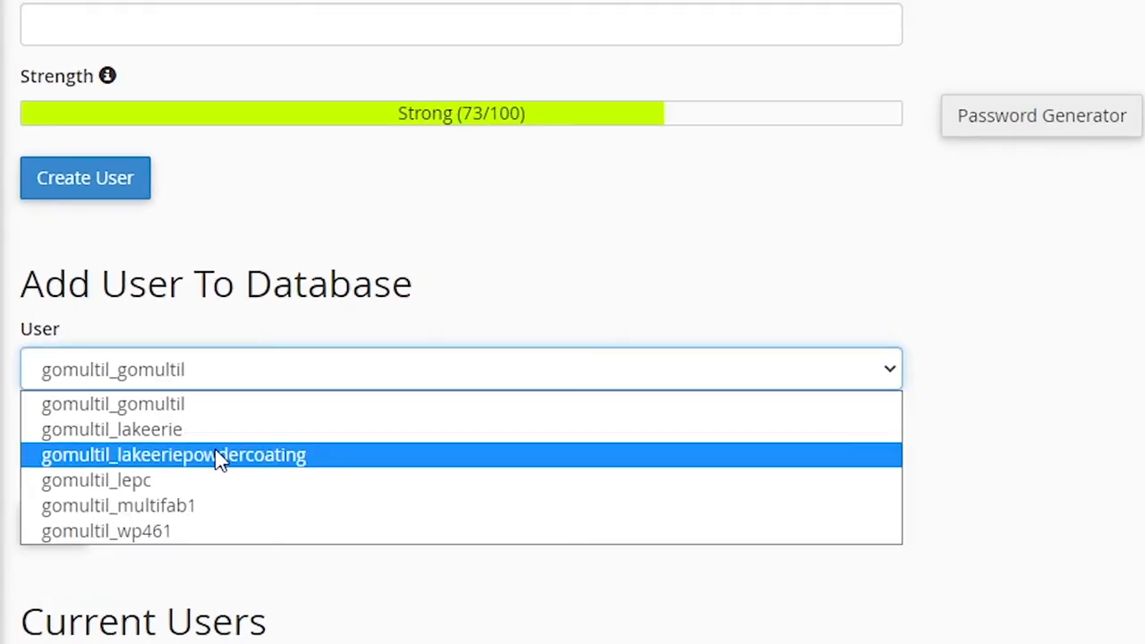
# - Add user gomultil_lakeeriepowdercoating to the matching database
pyautogui.click(174, 455)
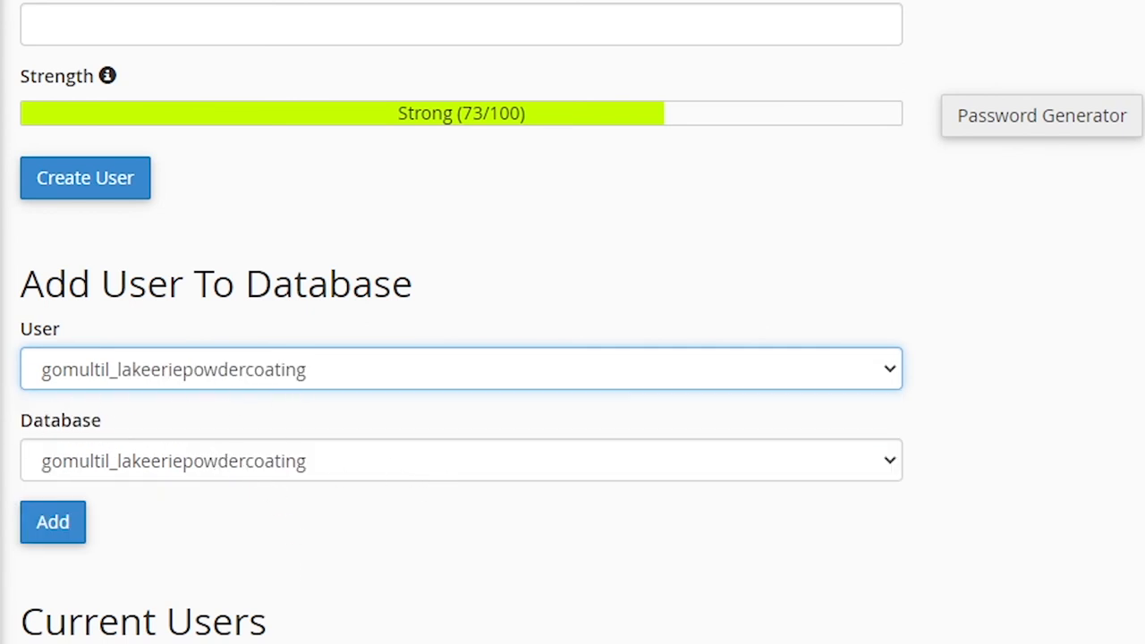
pyautogui.click(52, 522)
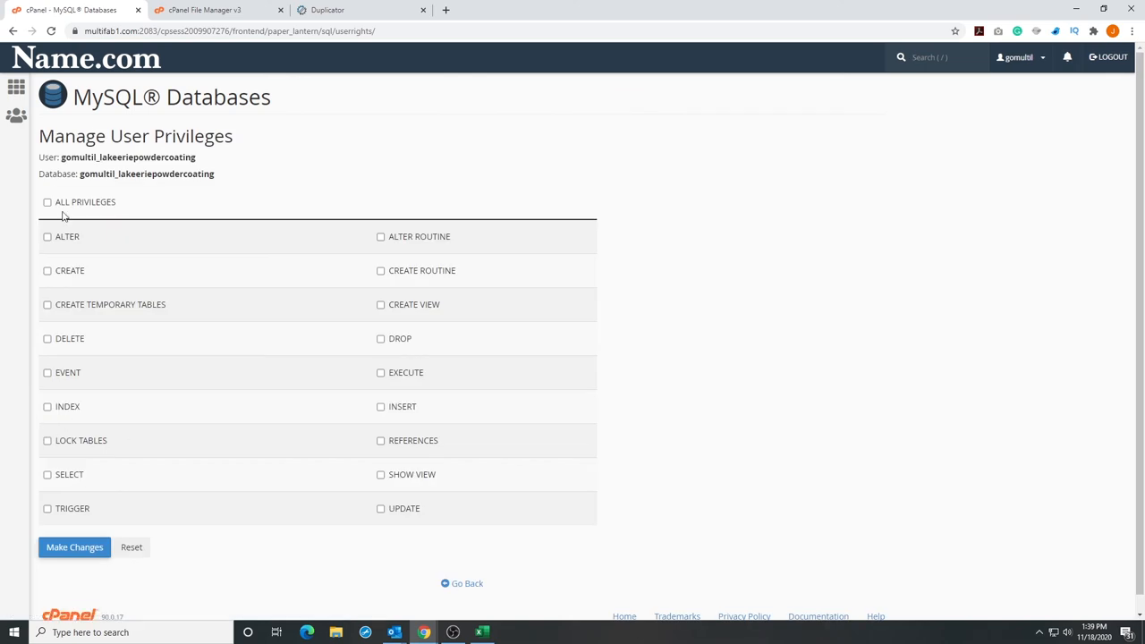
# - Grant ALL PRIVILEGES to gomultil_lakeeriepowdercoating on its database and save the changes
pyautogui.click(47, 201)
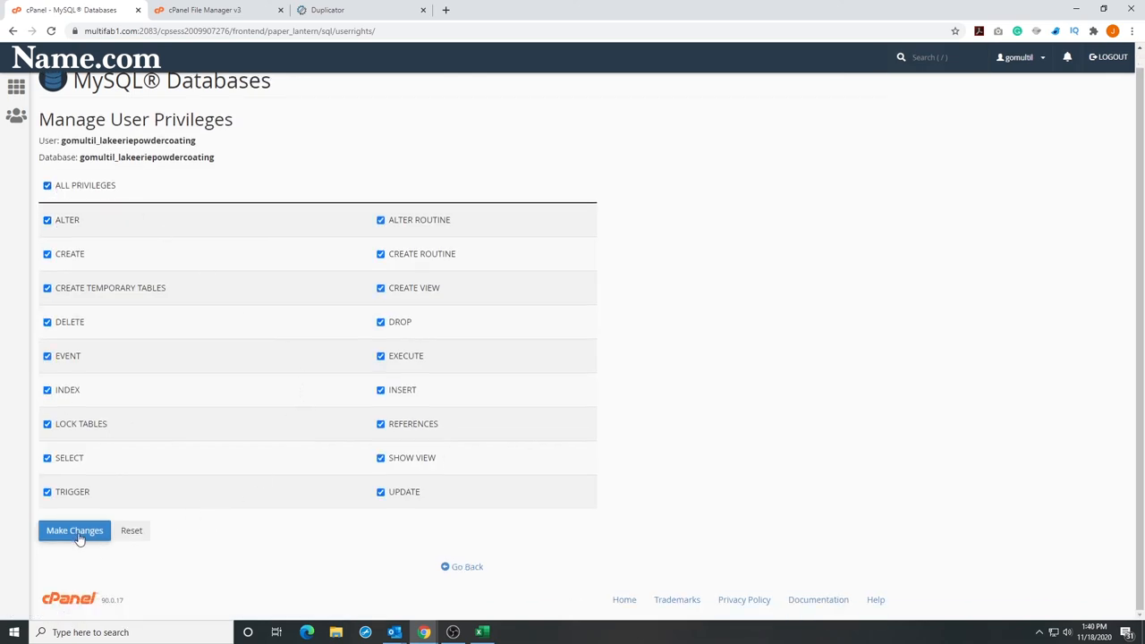
pyautogui.click(75, 529)
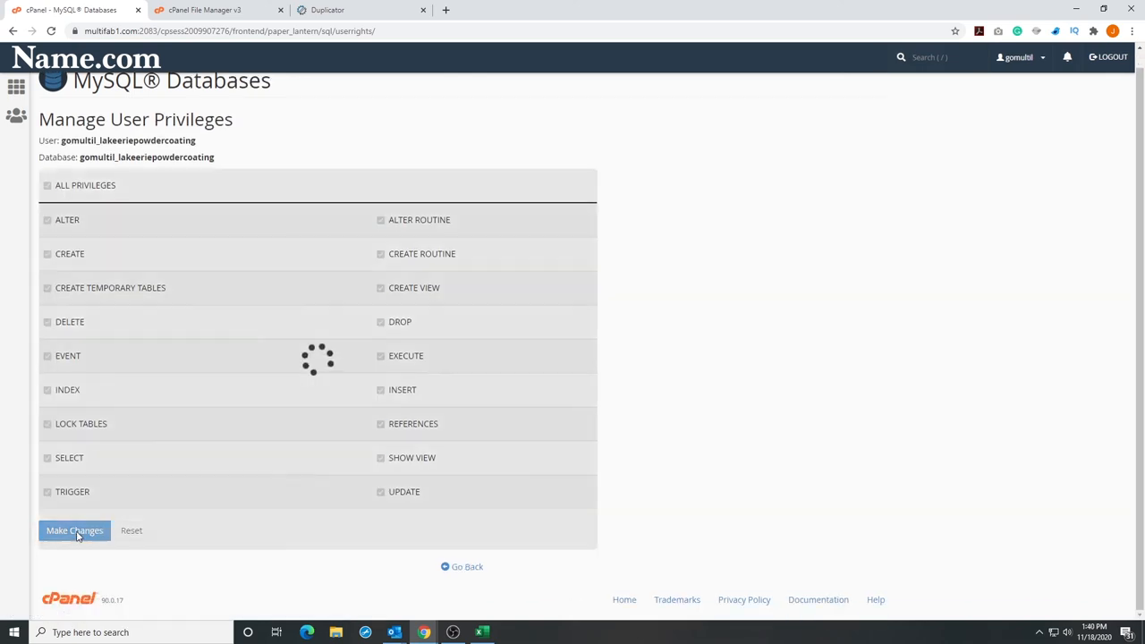
pyautogui.click(76, 529)
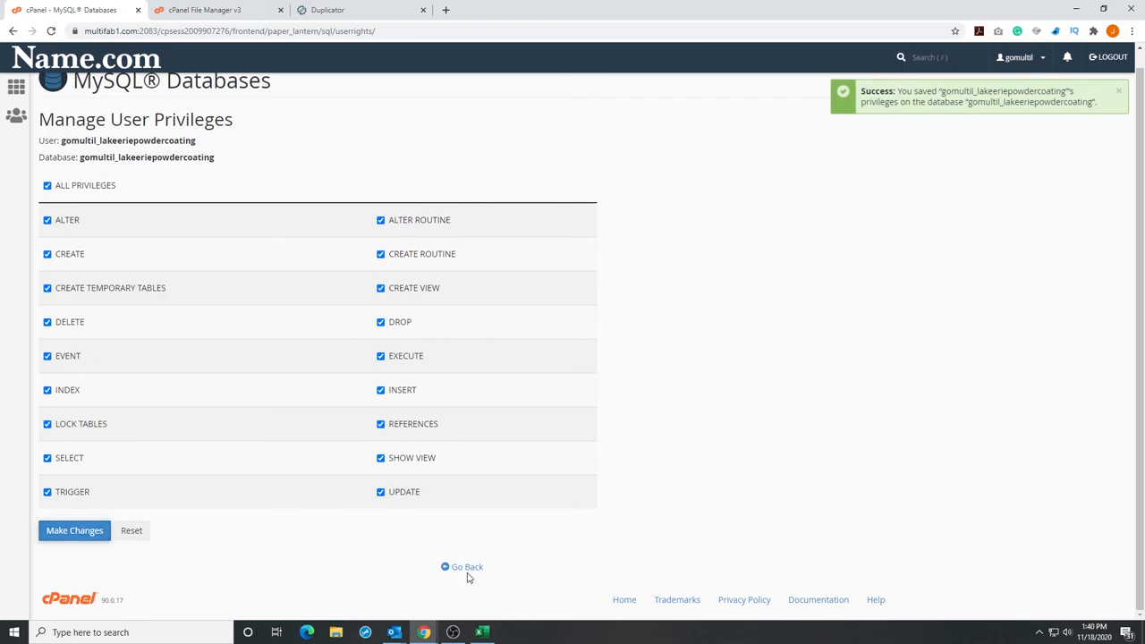